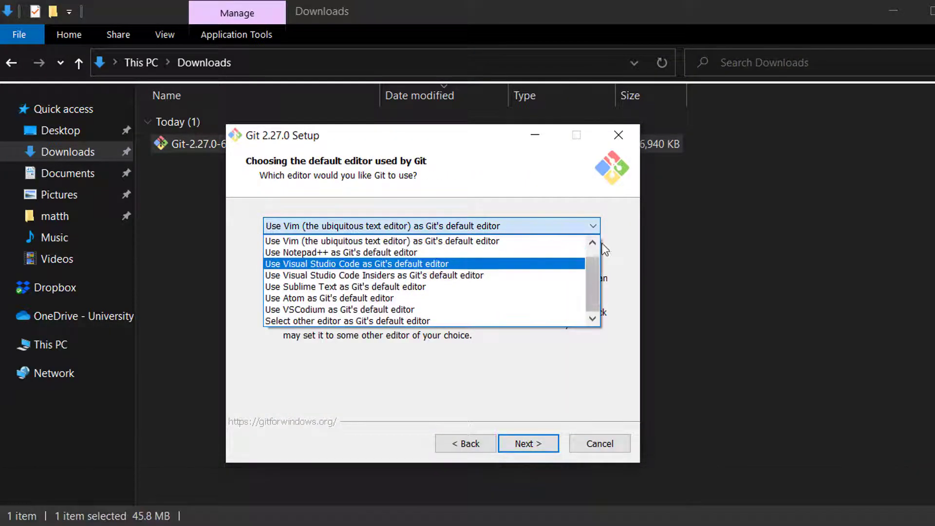
Step: Accept the default editor, OpenSSL backend and extra options, and install Git 2.27.0
left_click(527, 444)
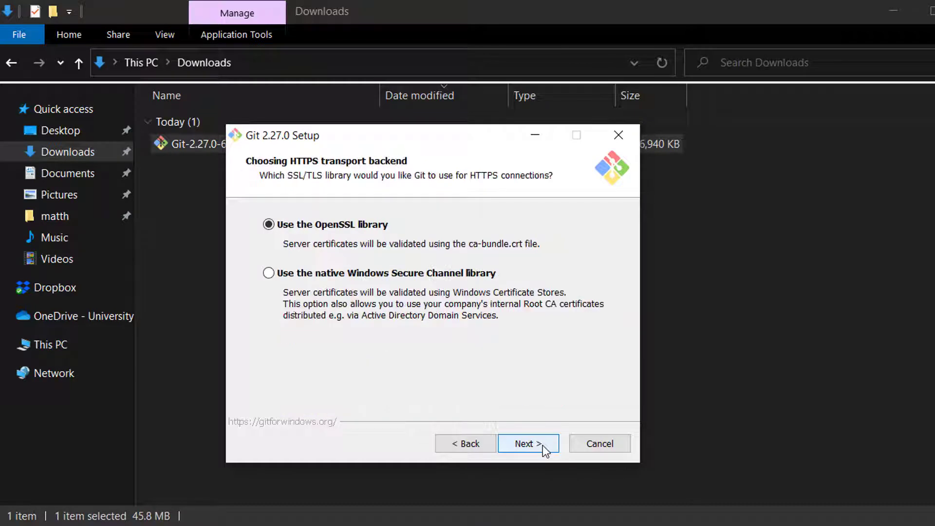
left_click(527, 443)
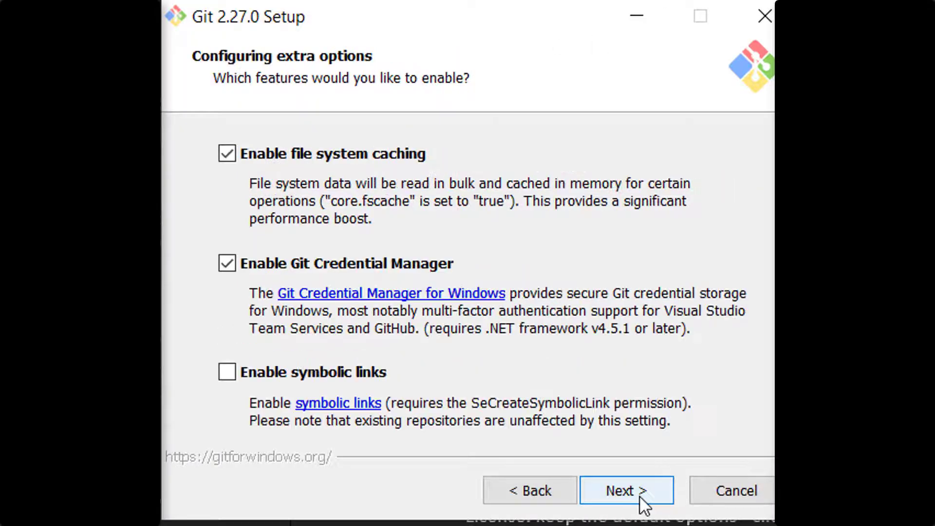
left_click(625, 491)
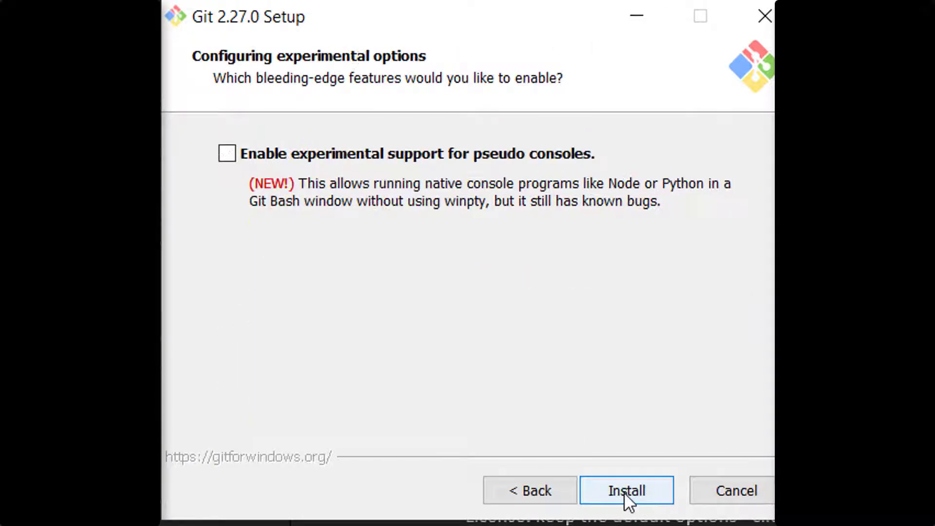
left_click(627, 490)
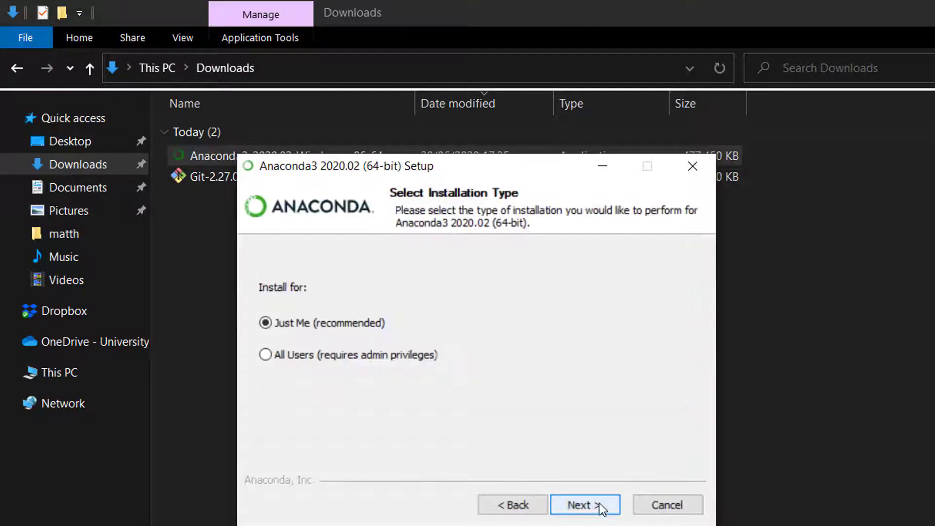
Step: Install Anaconda for Just Me into C:\Users\matth\AppData\Local\Continuum
left_click(584, 504)
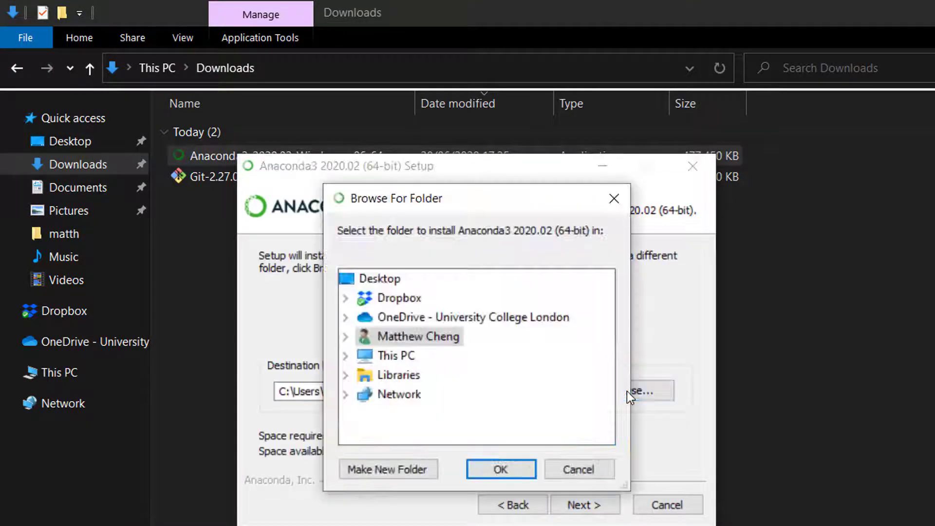
scroll("down", 3)
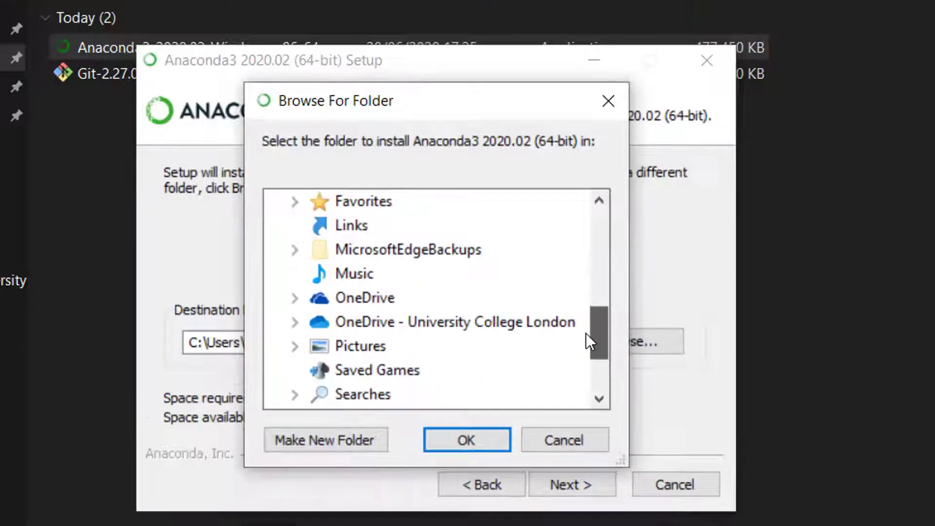
left_click(467, 440)
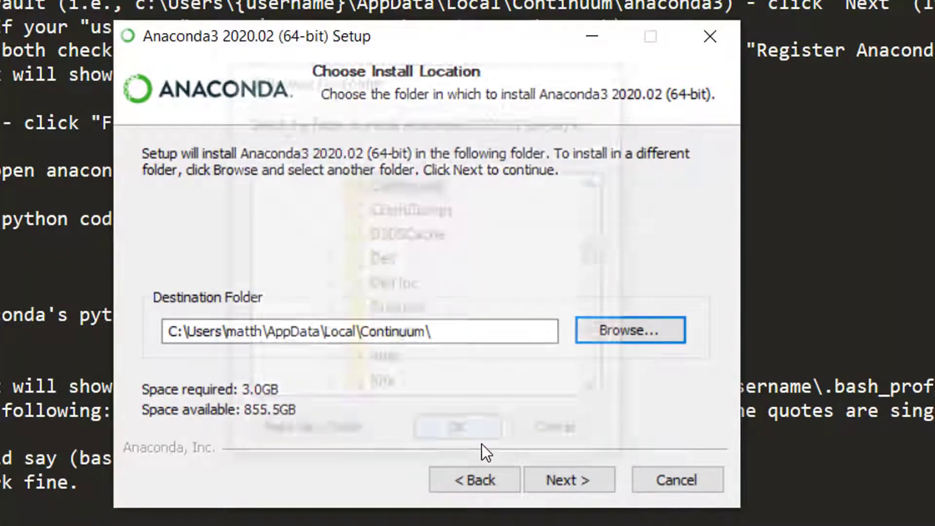
Step: Enable adding Anaconda3 to PATH and as default Python 3.7, then run the installation
left_click(567, 479)
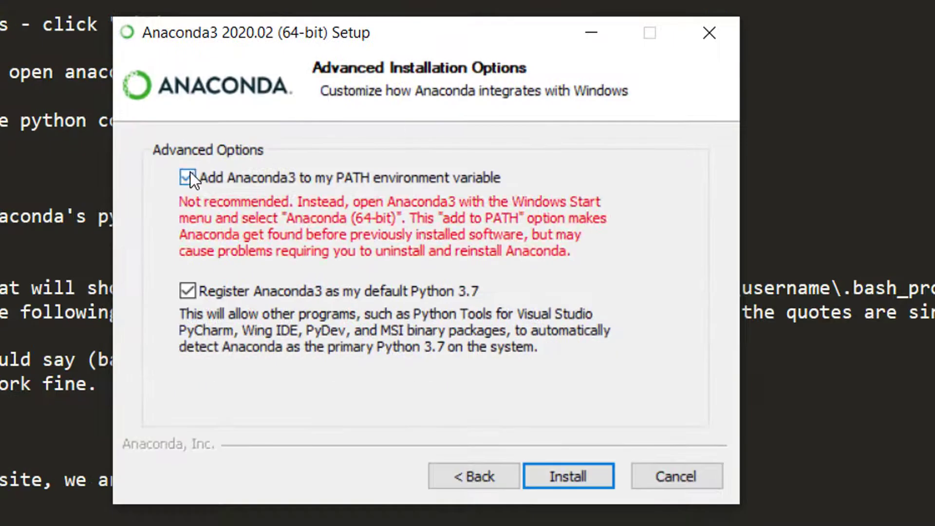
left_click(568, 476)
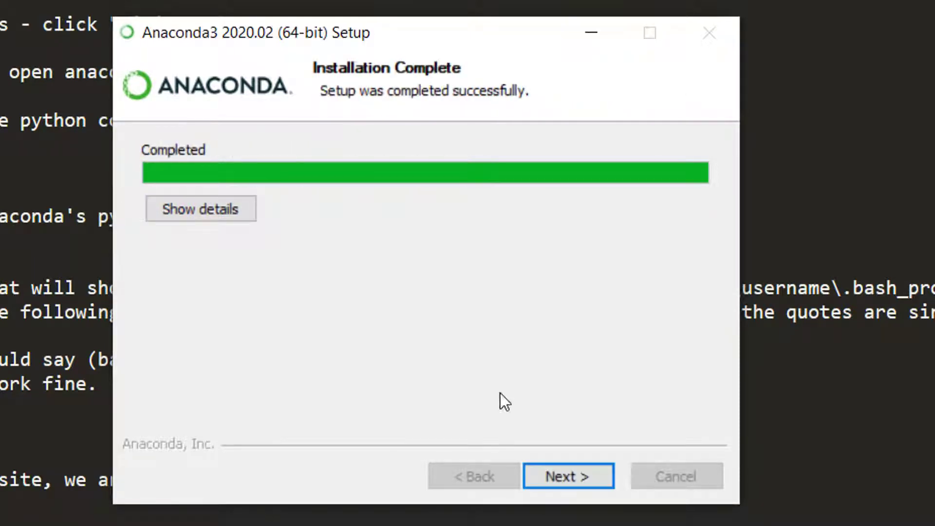
left_click(567, 476)
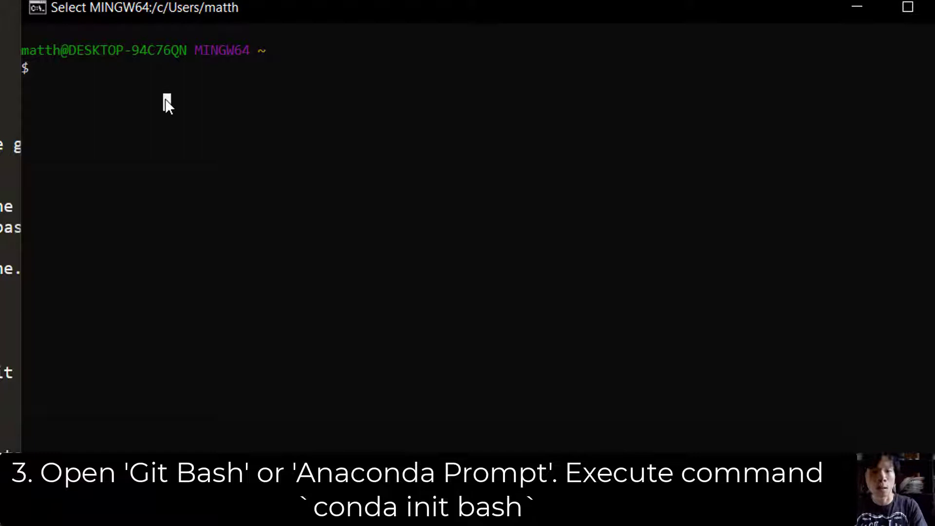
Step: Run 'conda init bash' in Git Bash and reopen it to show (base)
type("conda")
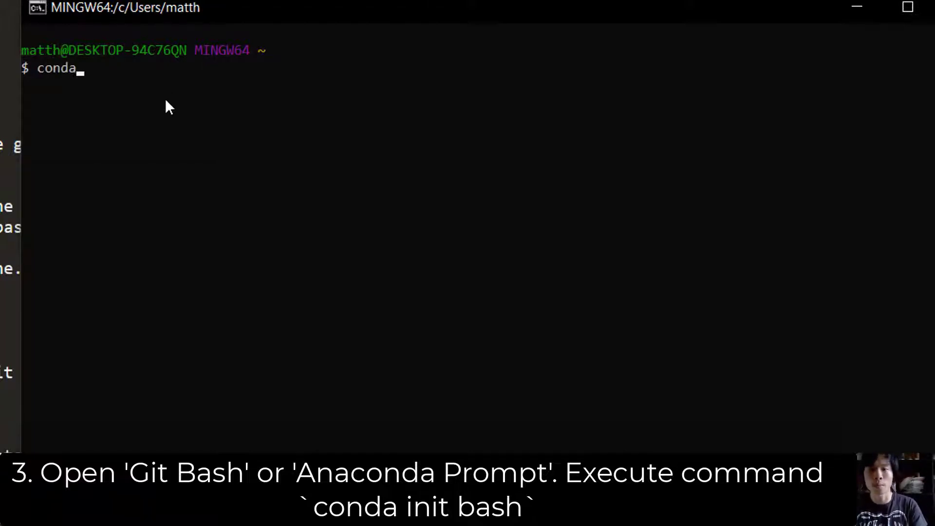
type("init bash")
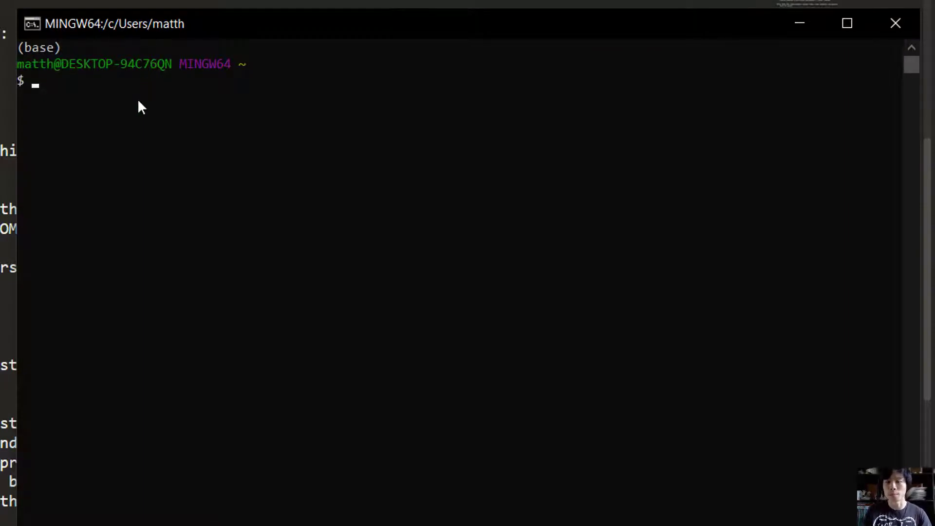
Step: Launch IPython 7.12.0 on Python 3.7.6 by entering 'ipython' in Git Bash
type("ipython")
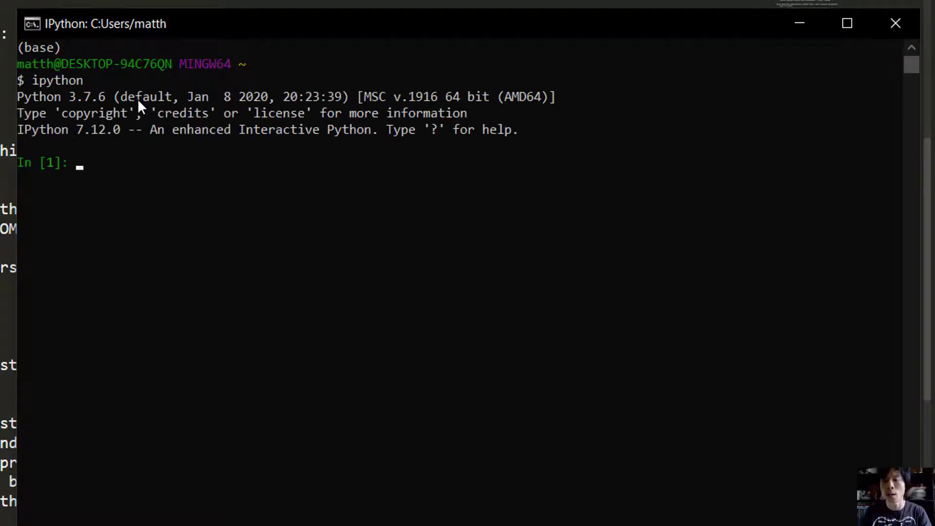
mouse_move(113, 117)
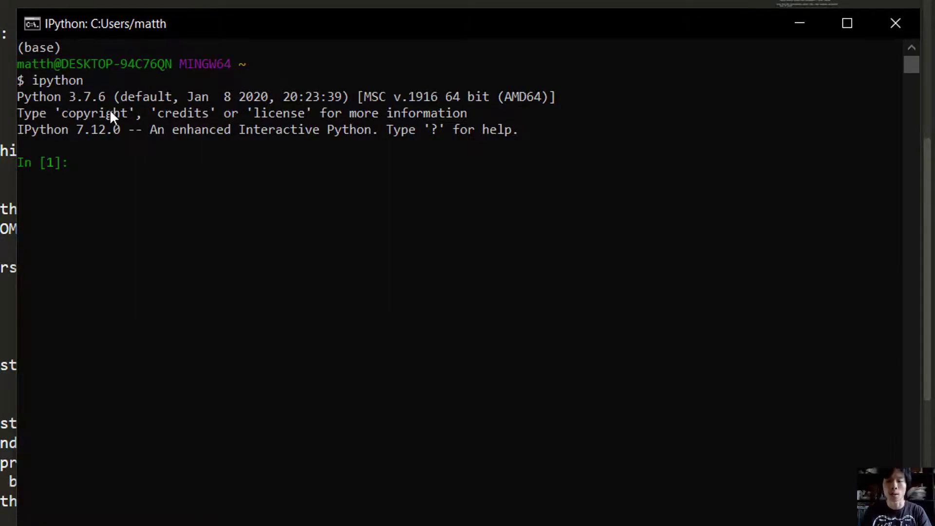